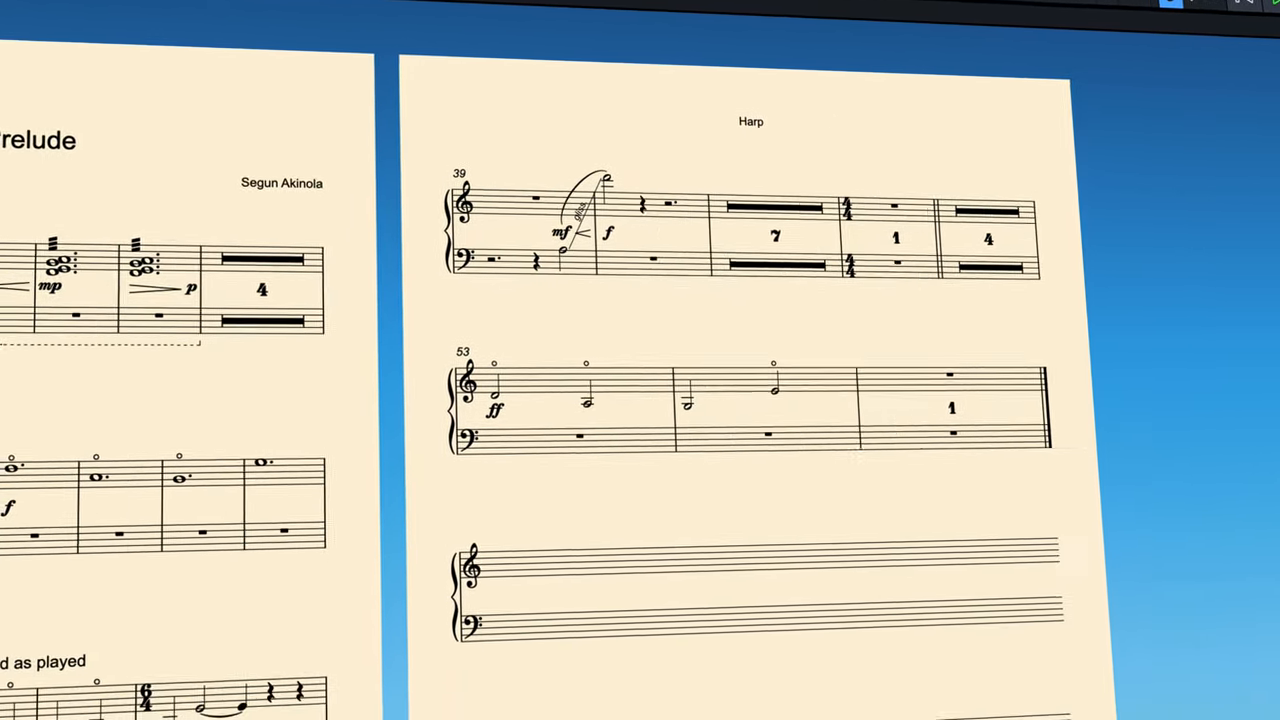
# Scroll through the Layout Options toward the Page Setup settings for Horn (F) 1
pyautogui.scroll(-3)
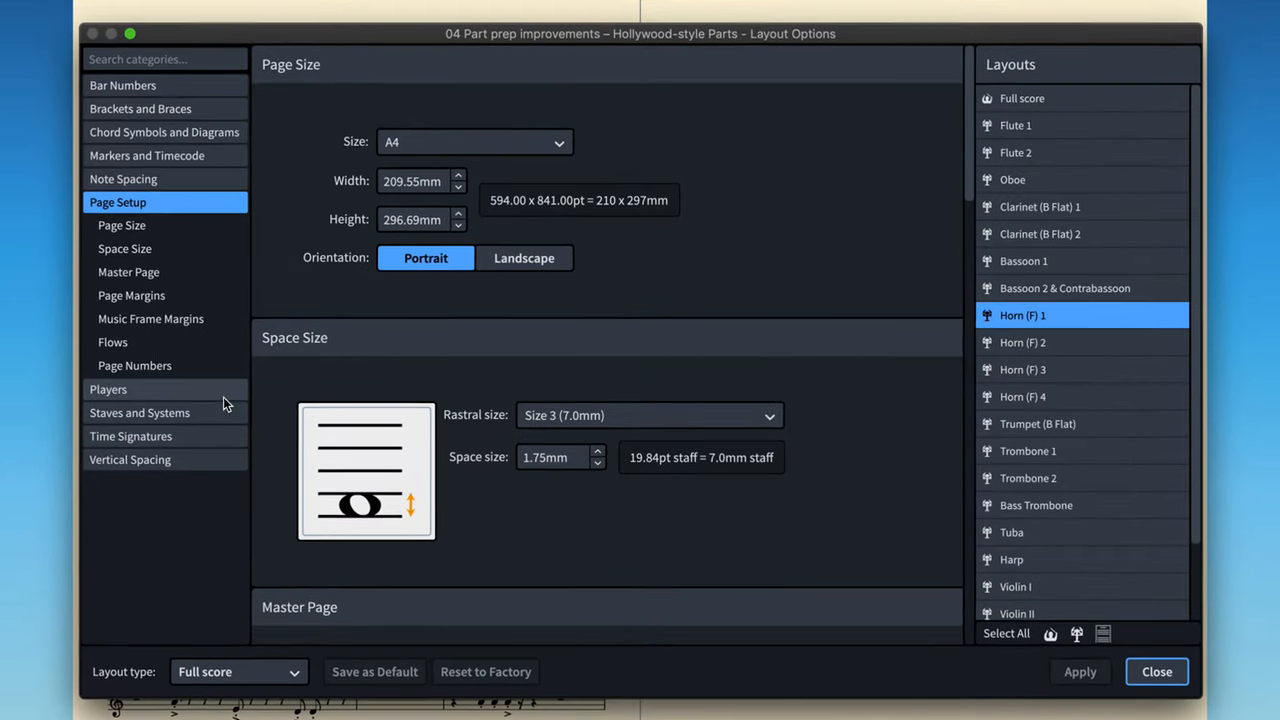
# Enable 'Fill frame with blank staves' under Flows so Horn (F) 1's last page fills out
pyautogui.click(112, 342)
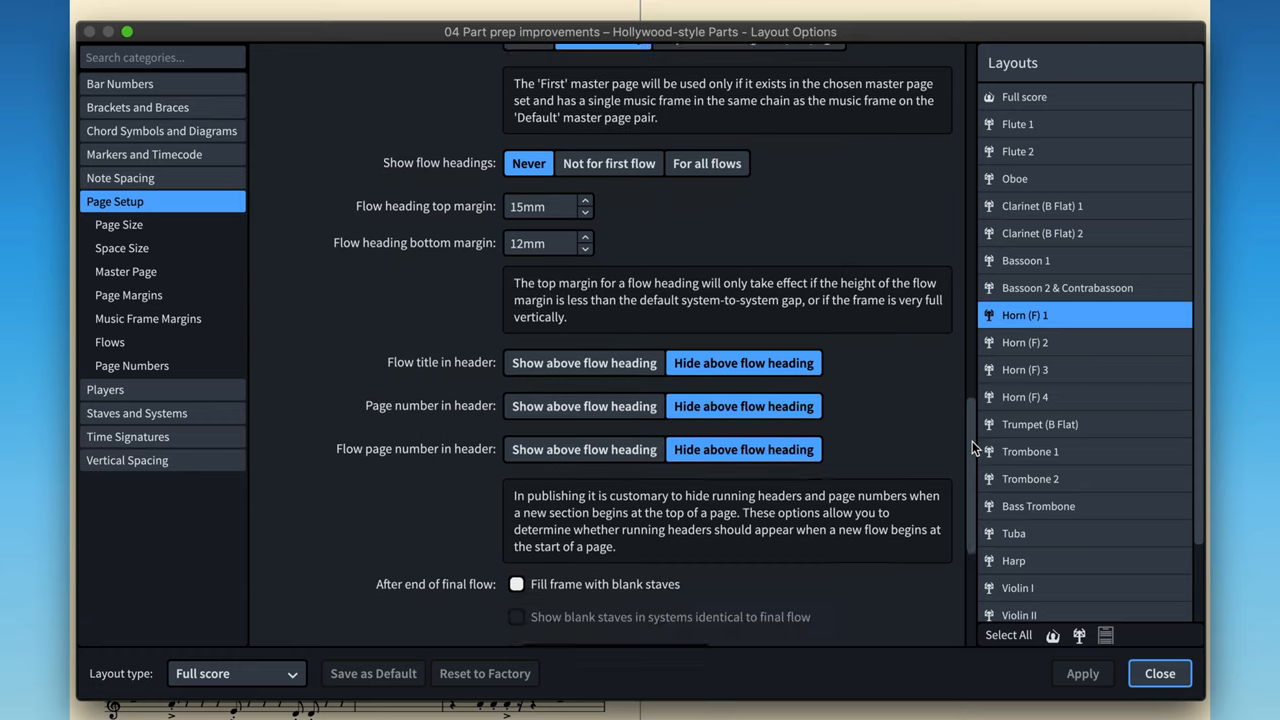
pyautogui.click(516, 584)
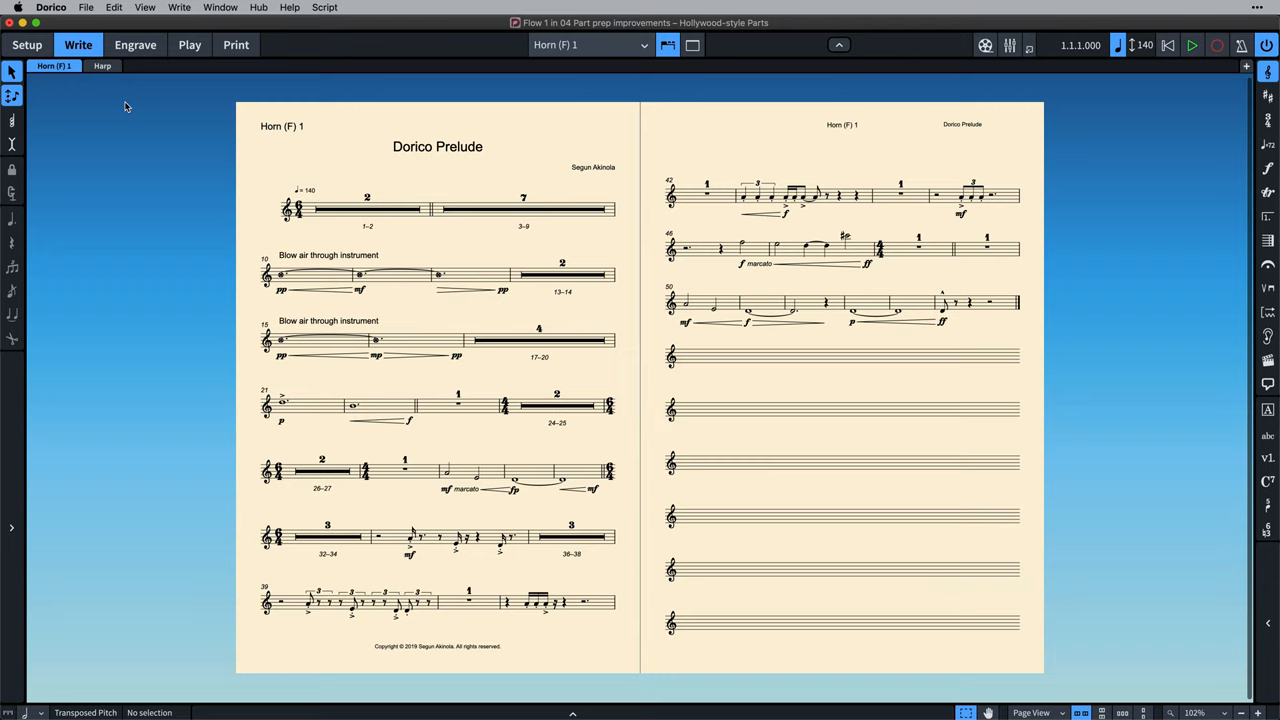
# Switch from the Horn (F) 1 part to the Harp part layout
pyautogui.click(100, 64)
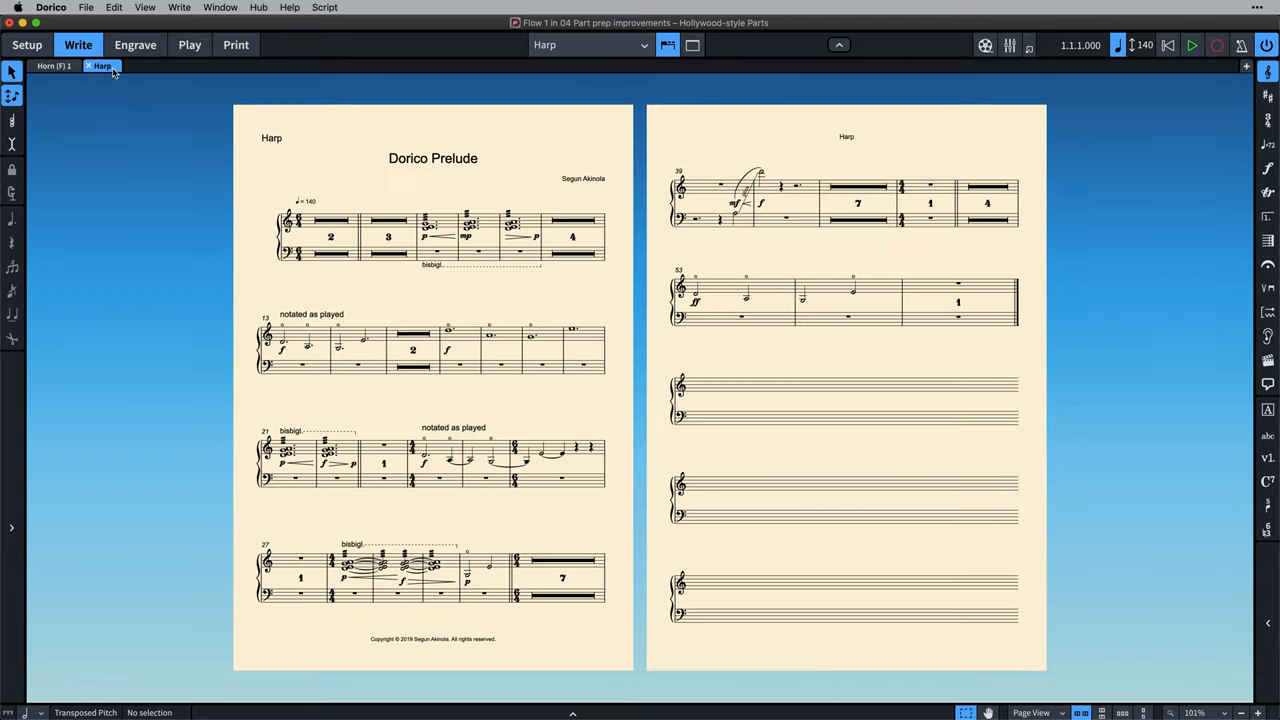
pyautogui.click(102, 64)
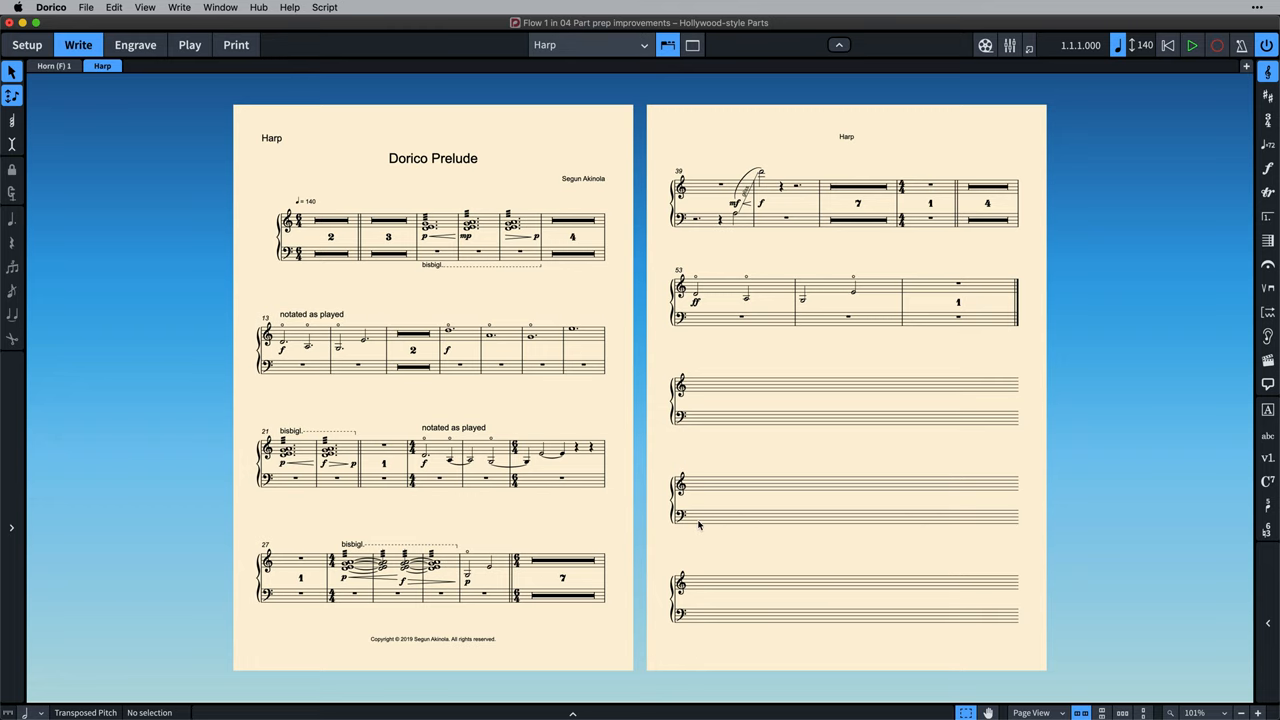
pyautogui.moveTo(704, 560)
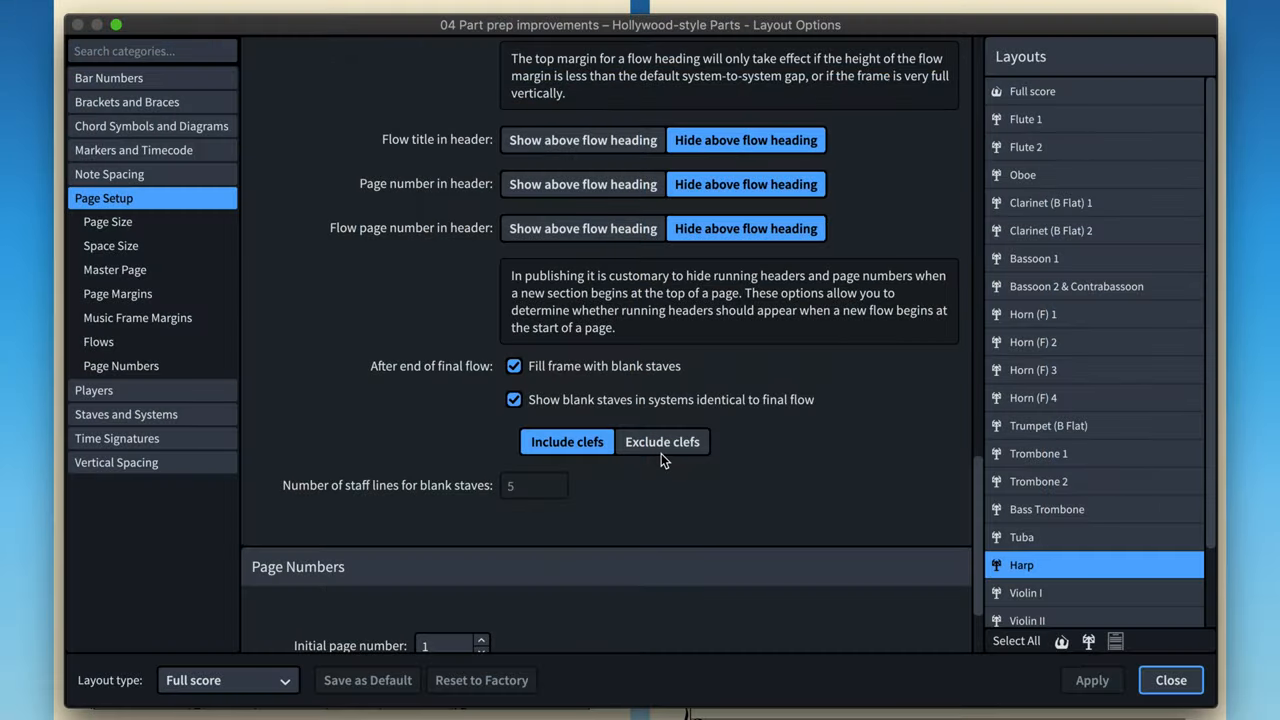
# Choose 'Exclude clefs' for the Harp part's blank staves and apply it
pyautogui.click(662, 442)
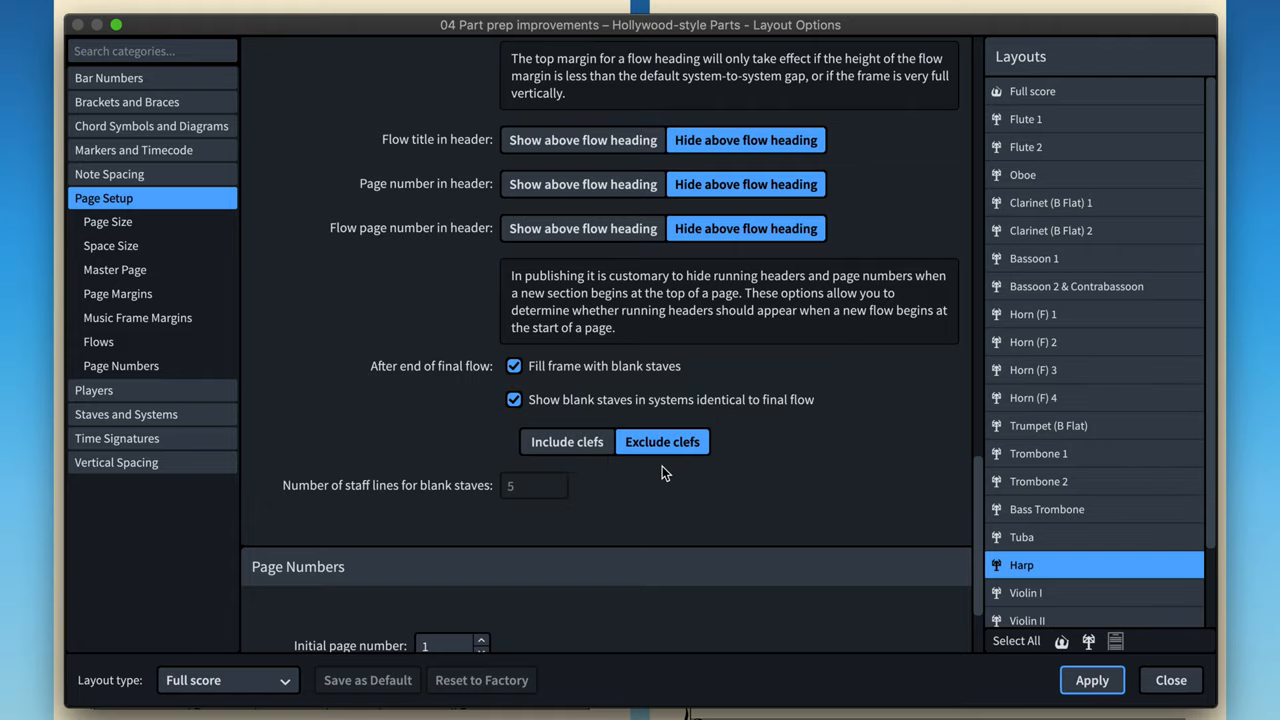
pyautogui.click(1170, 680)
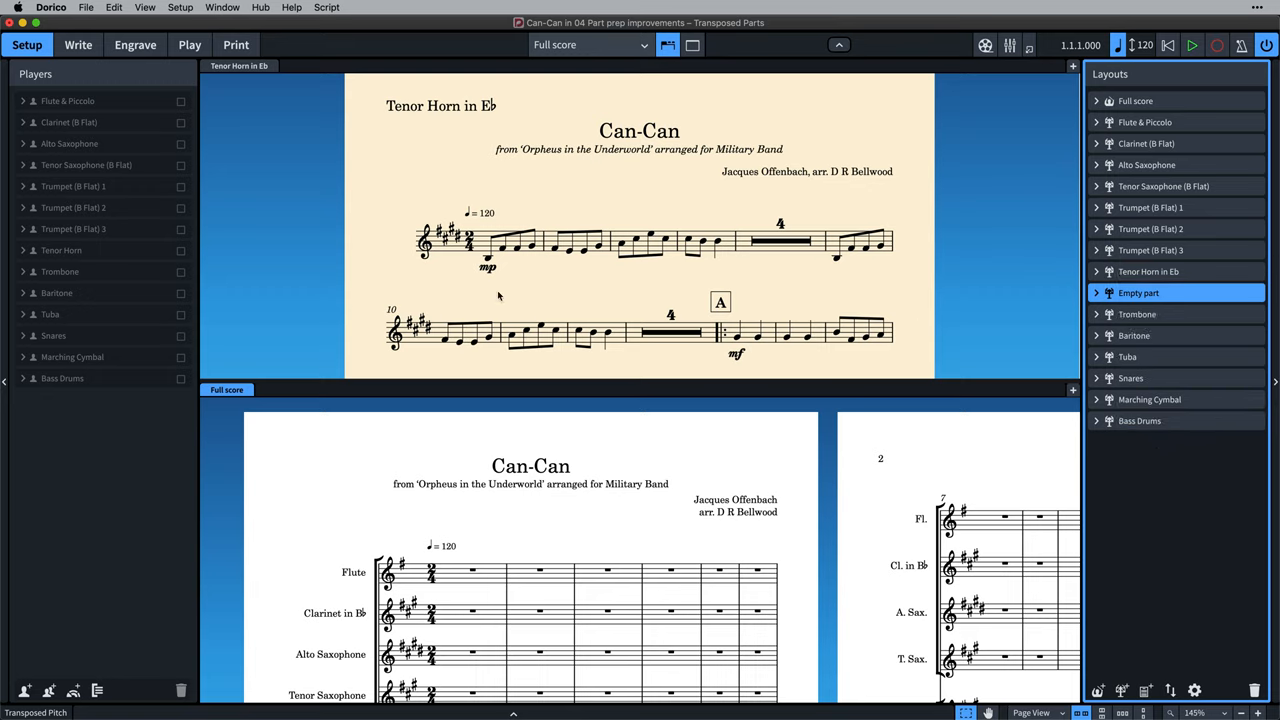
# Assign the Tenor Horn player to the empty part and start Propagate Part Formatting
pyautogui.click(60, 250)
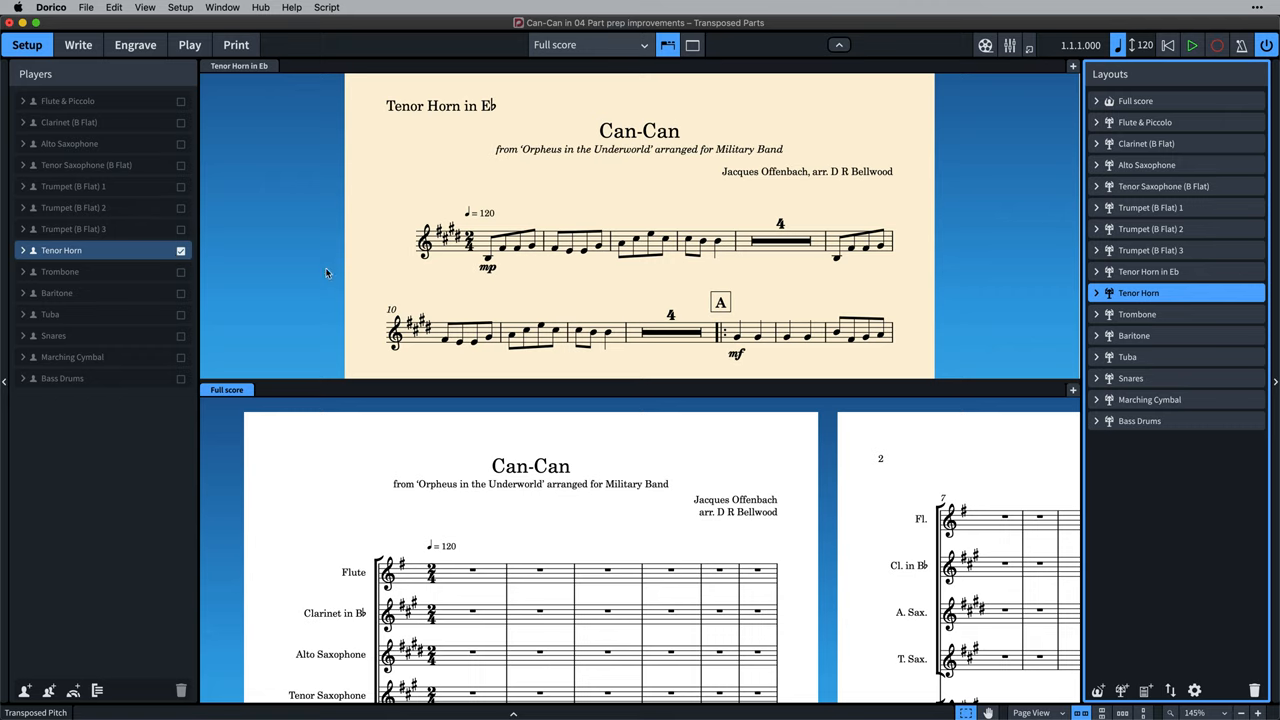
pyautogui.click(590, 44)
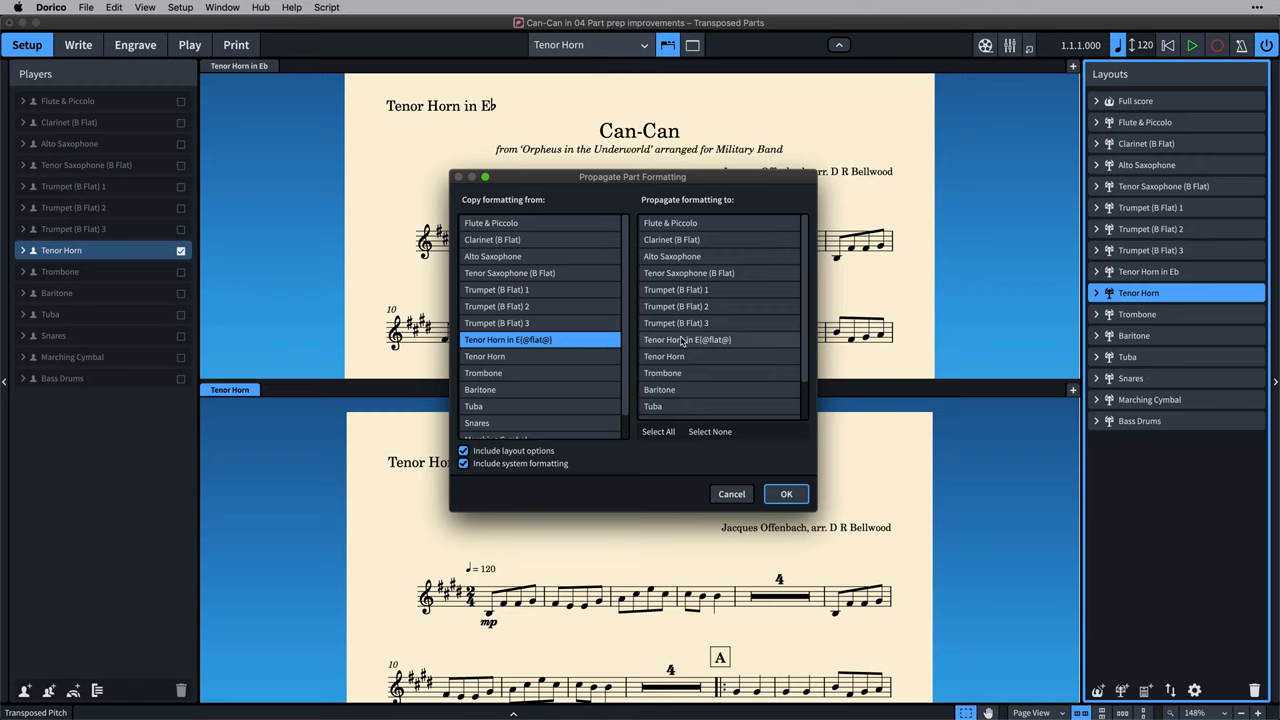
# Confirm propagating Tenor Horn in Eb's formatting onto the new Tenor Horn part
pyautogui.click(786, 492)
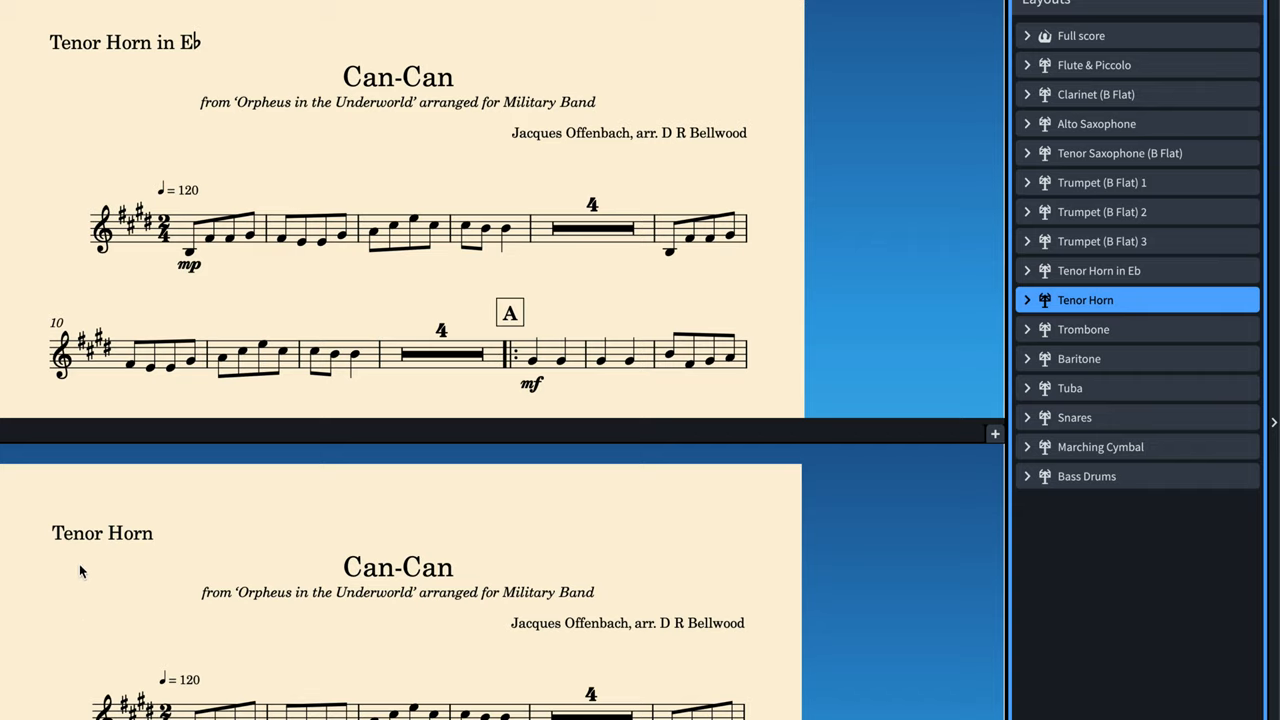
pyautogui.moveTo(96, 88)
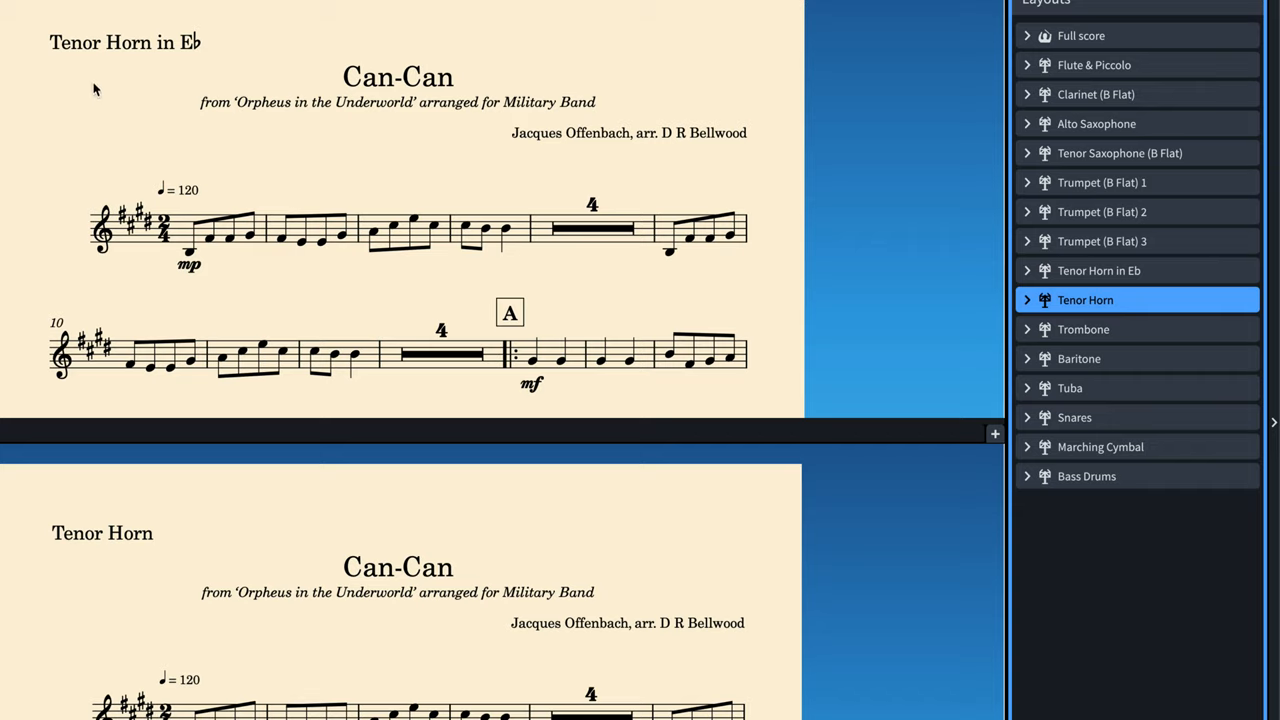
pyautogui.moveTo(1130, 308)
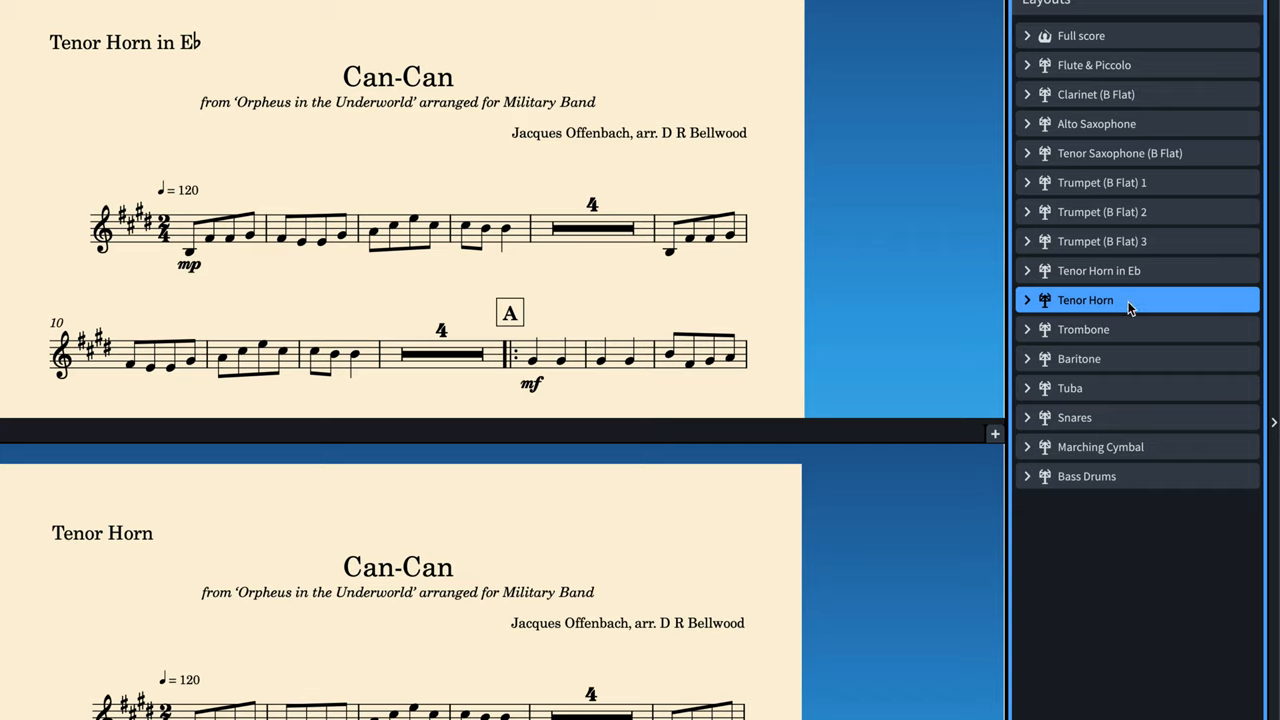
# Rename the layout 'Tenor Horn in B♭' and bring up its Clef and Transposition Overrides
pyautogui.doubleClick(1084, 300)
pyautogui.write(' in B')
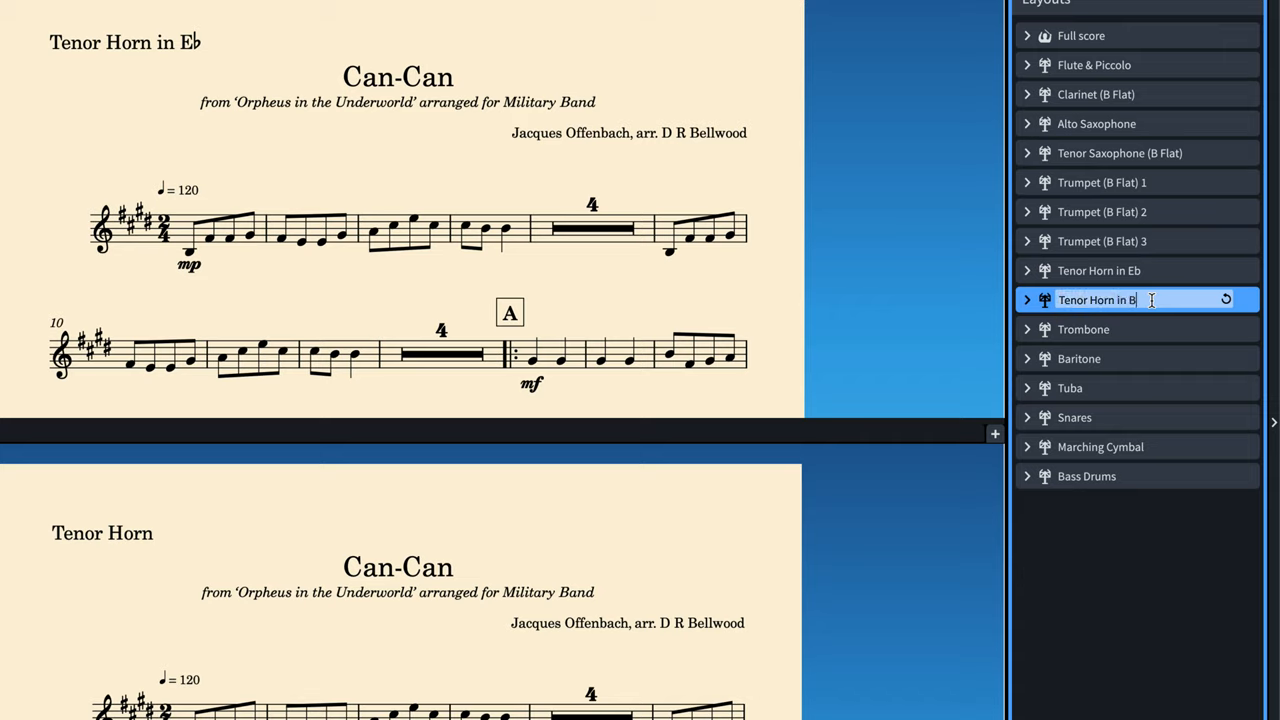
pyautogui.write('[@]a')
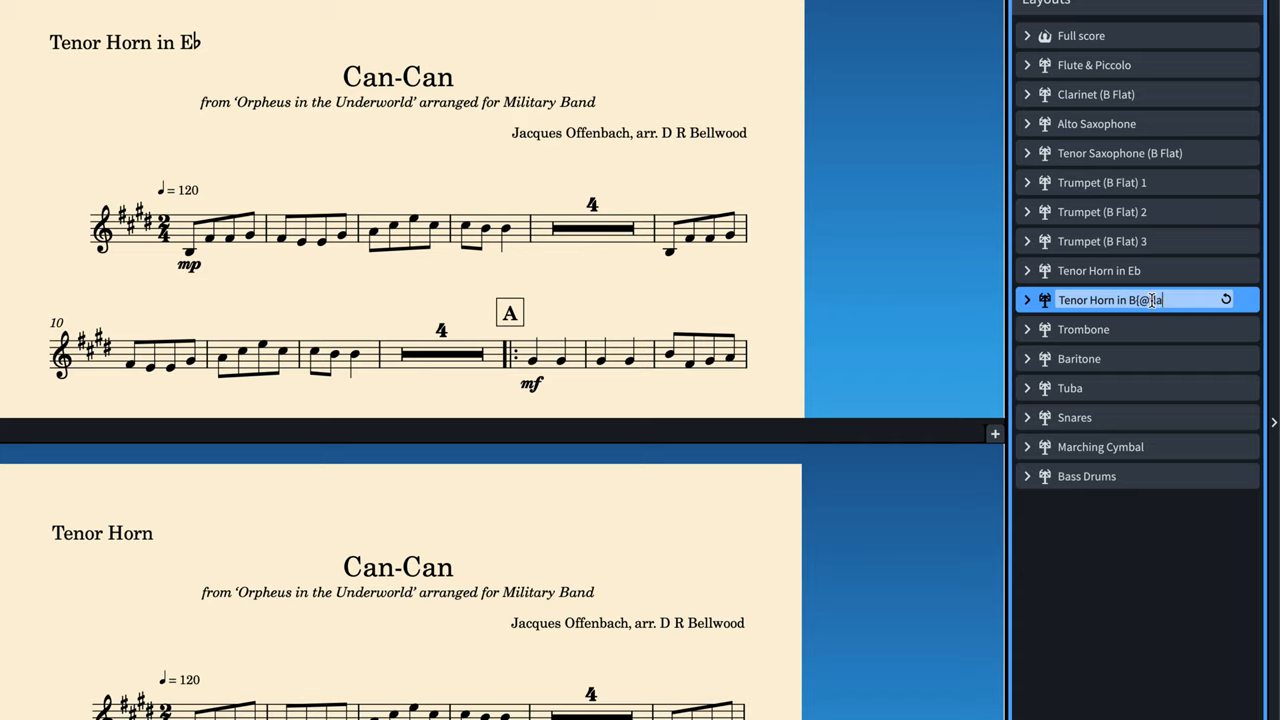
pyautogui.write('lat@}')
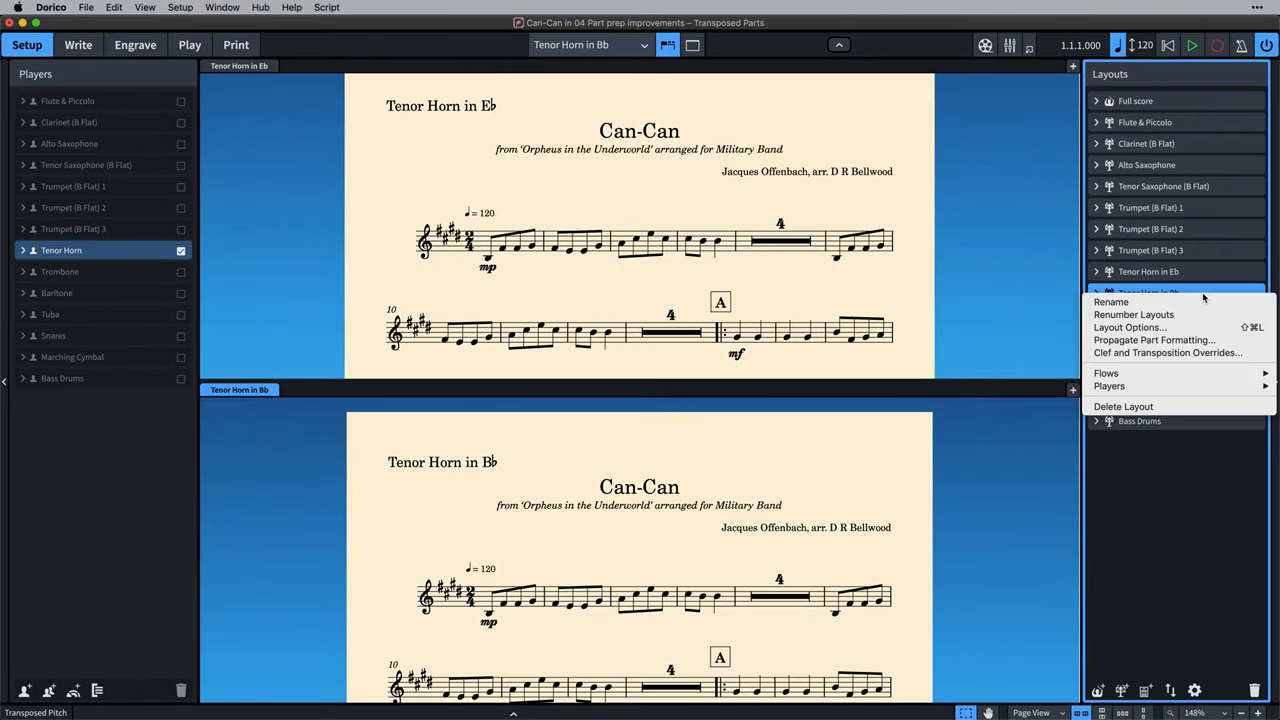
pyautogui.moveTo(1168, 352)
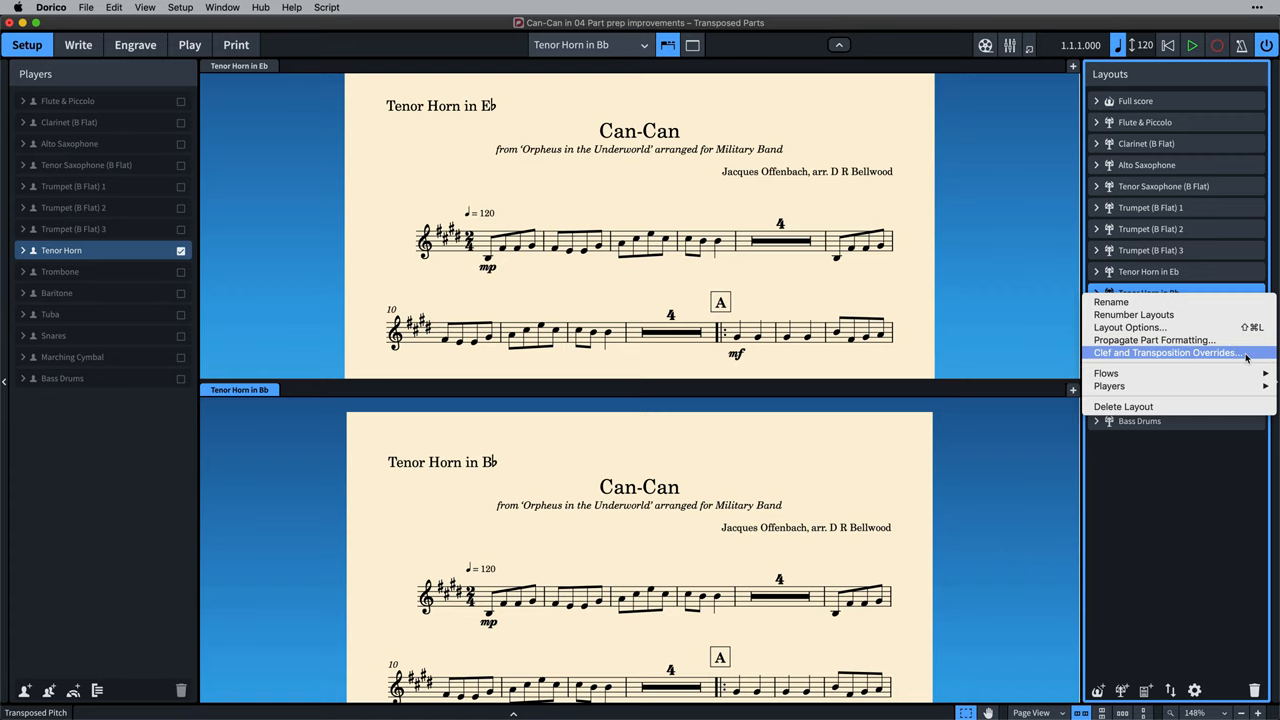
pyautogui.click(1168, 352)
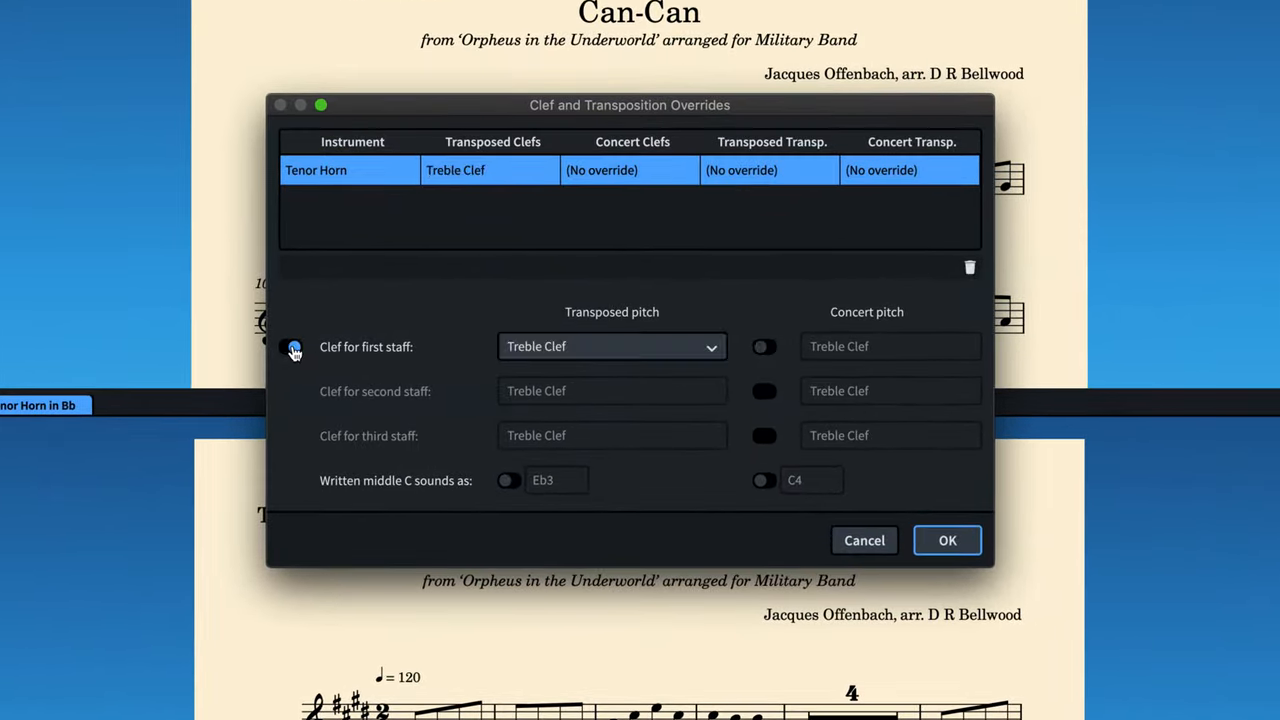
# Set written middle C to sound as Bb2 for transposed pitch, with clef and concert-pitch overrides off, and confirm
pyautogui.click(290, 346)
pyautogui.write('Bb2')
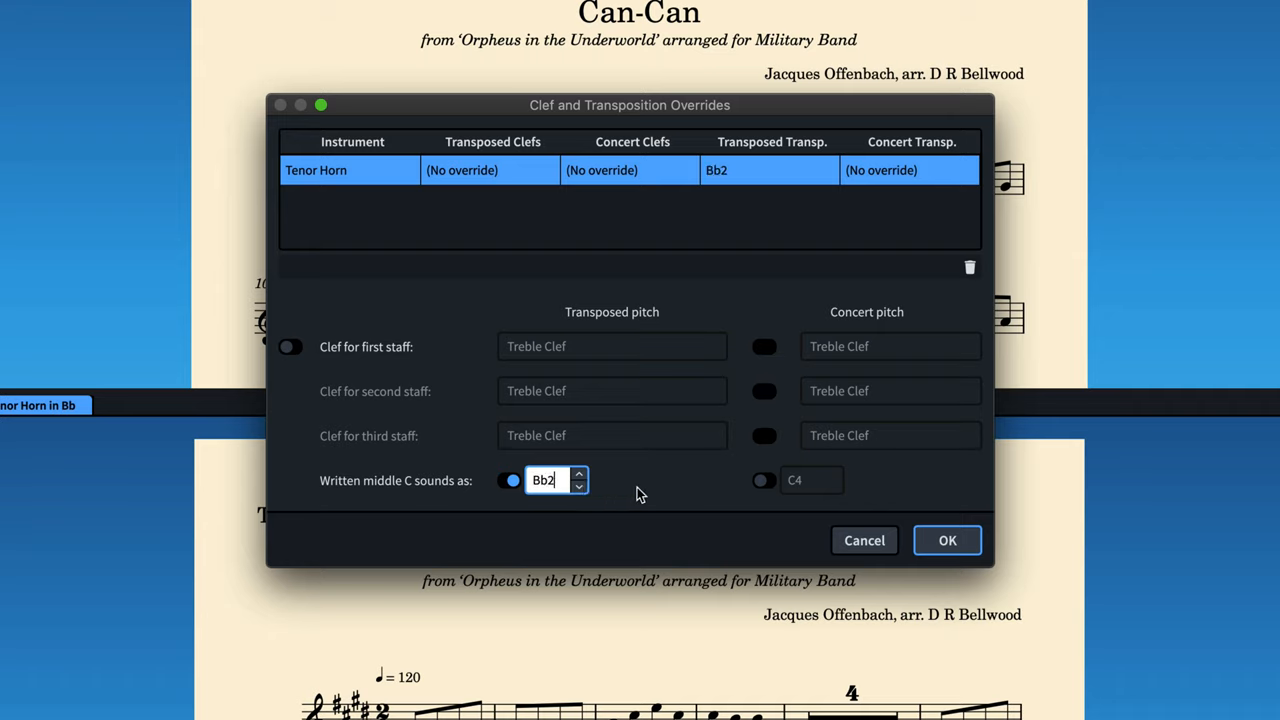
pyautogui.click(764, 480)
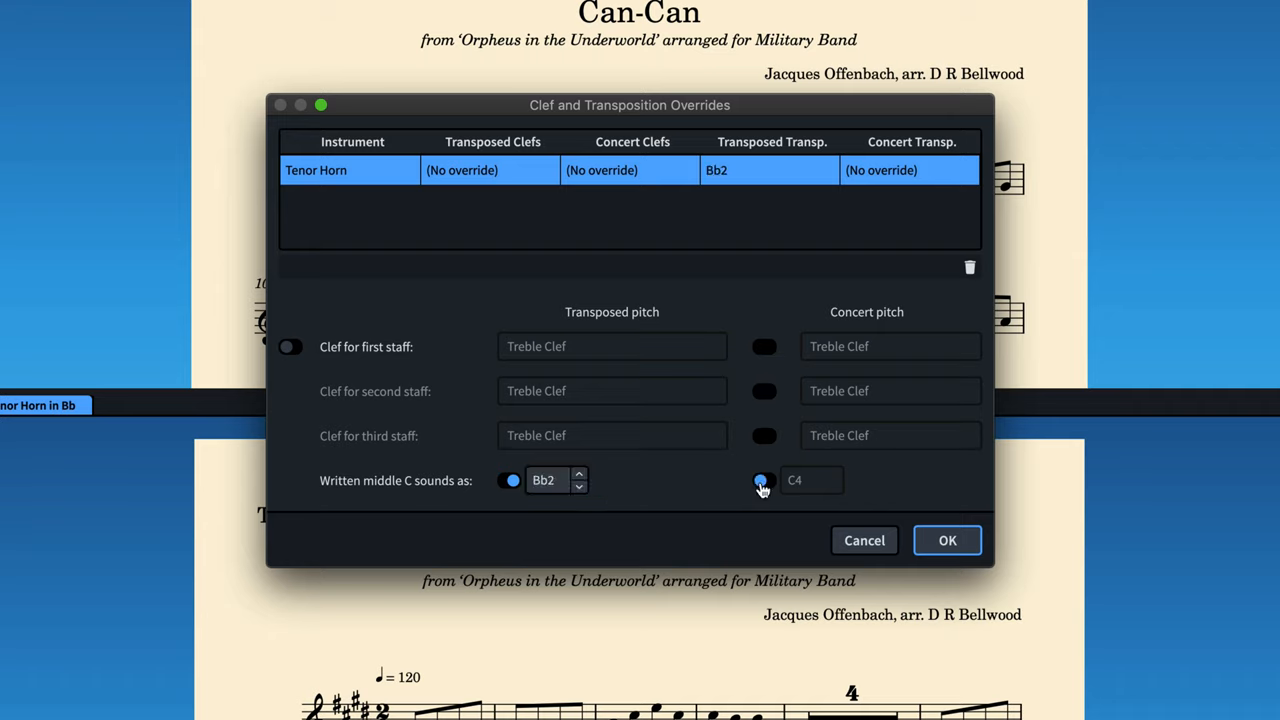
pyautogui.click(764, 480)
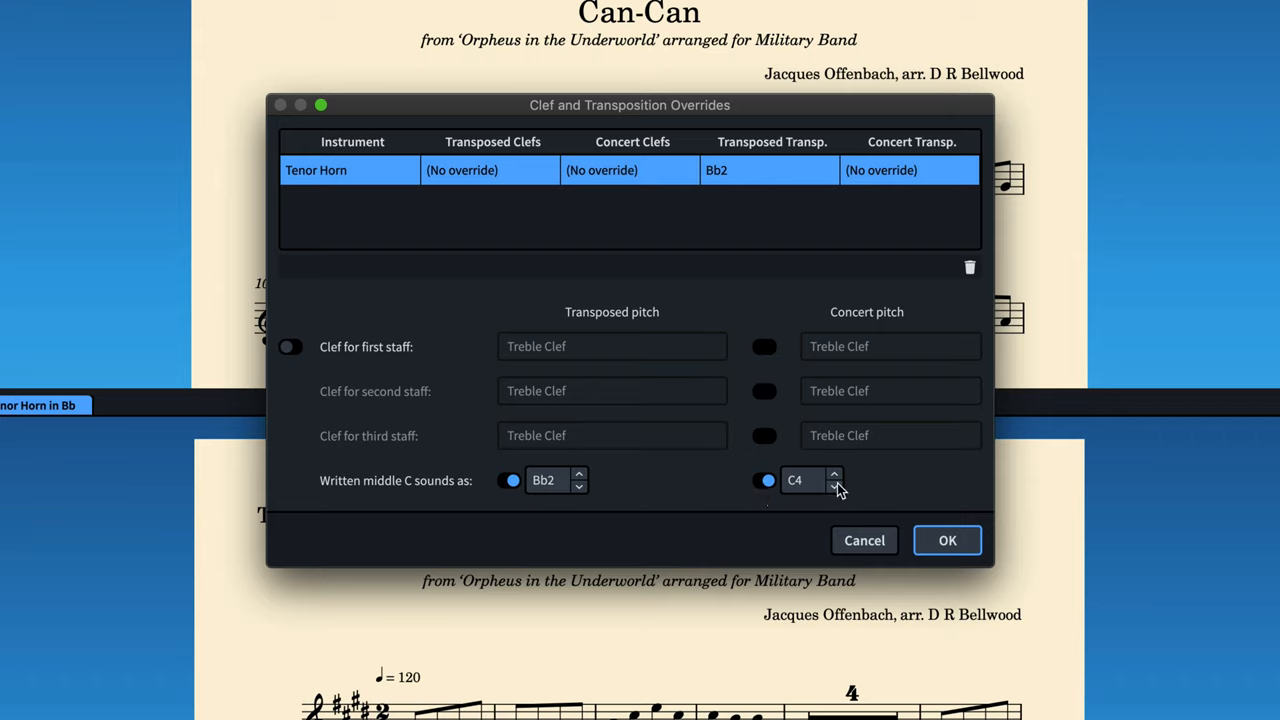
pyautogui.click(834, 486)
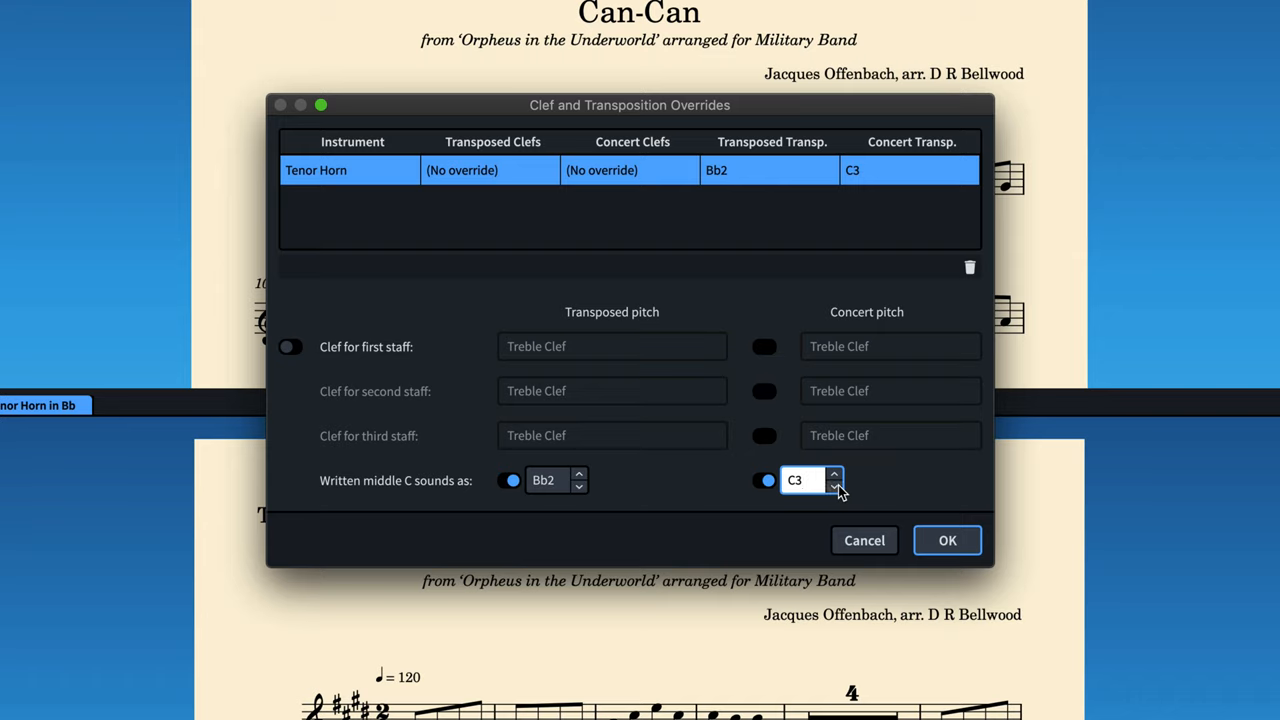
pyautogui.click(832, 476)
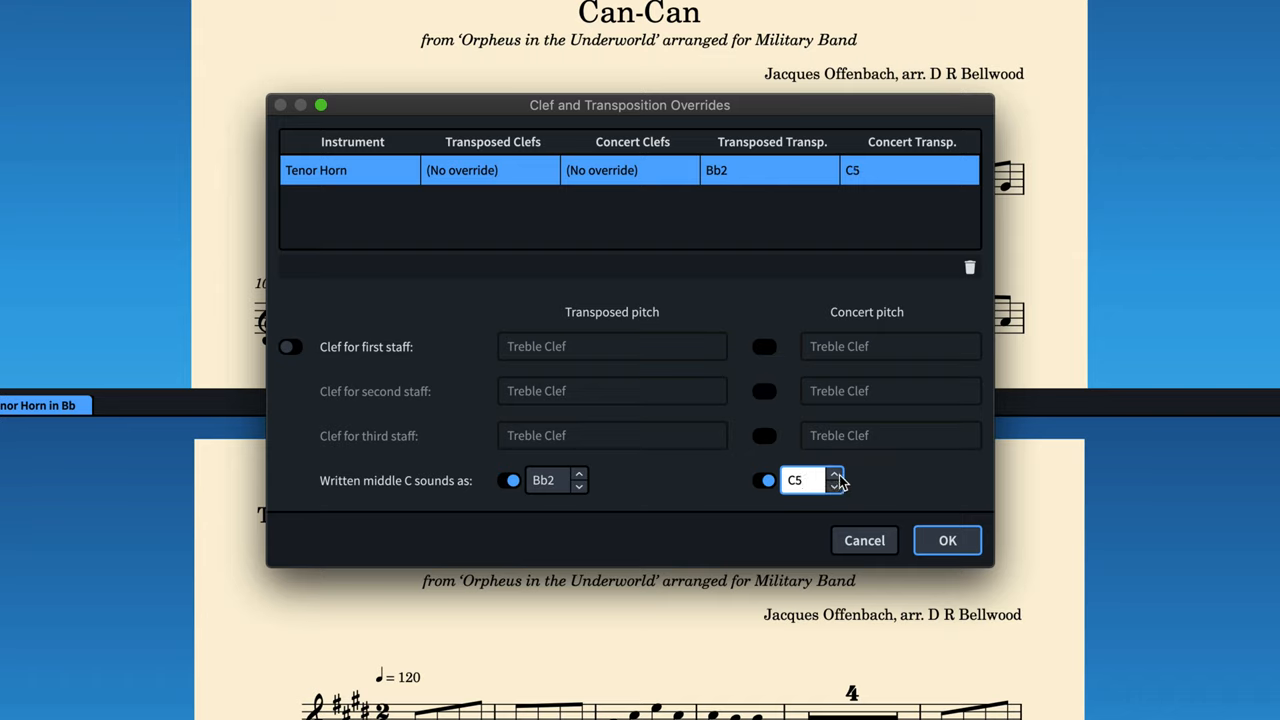
pyautogui.click(764, 480)
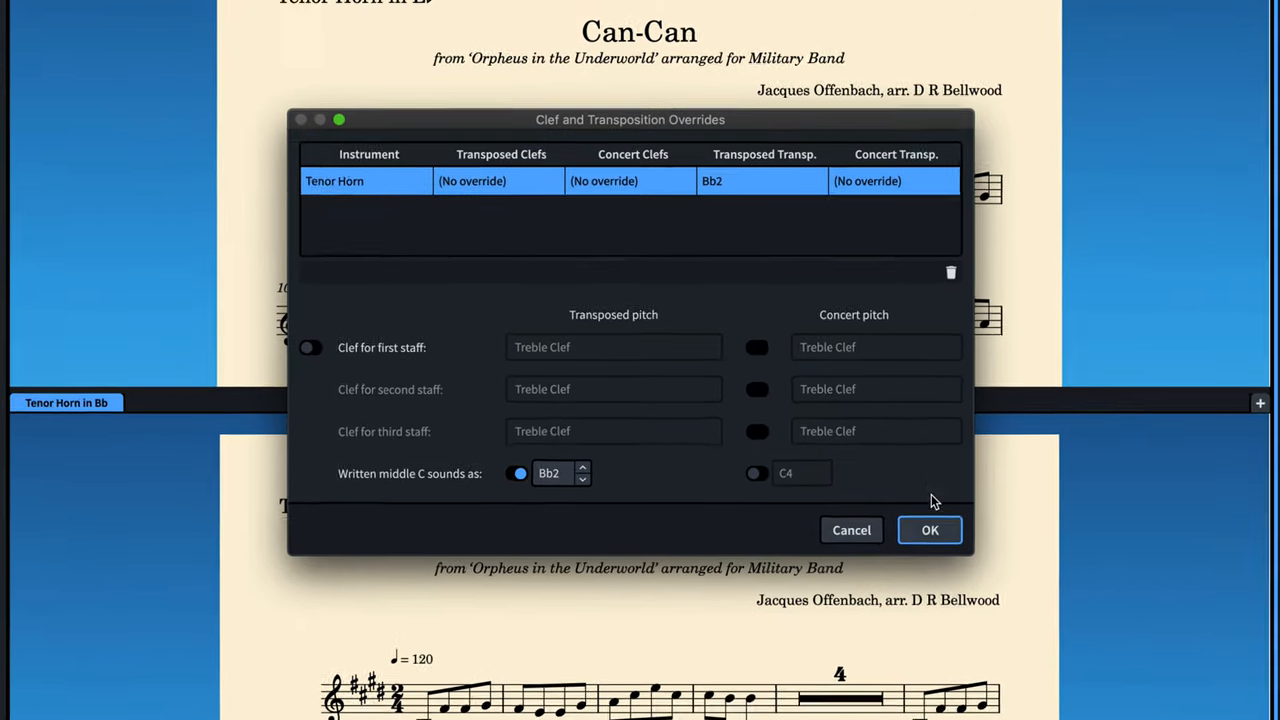
pyautogui.click(928, 530)
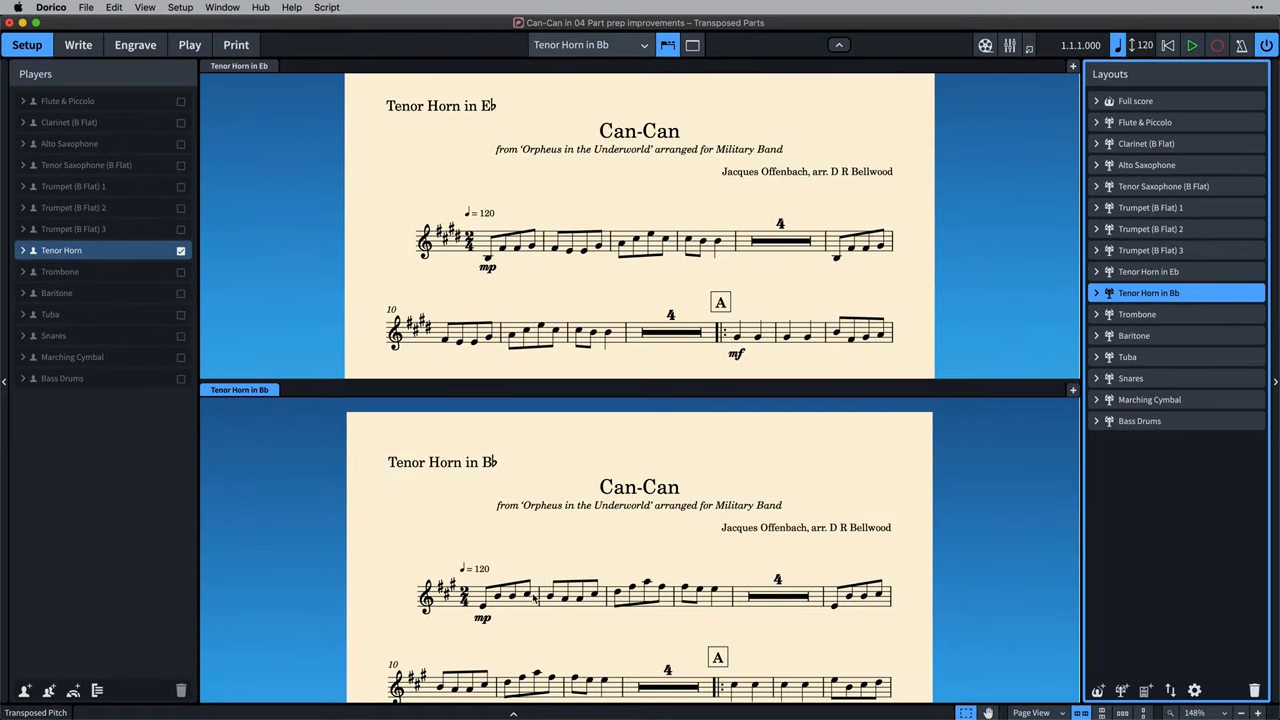
pyautogui.moveTo(544, 222)
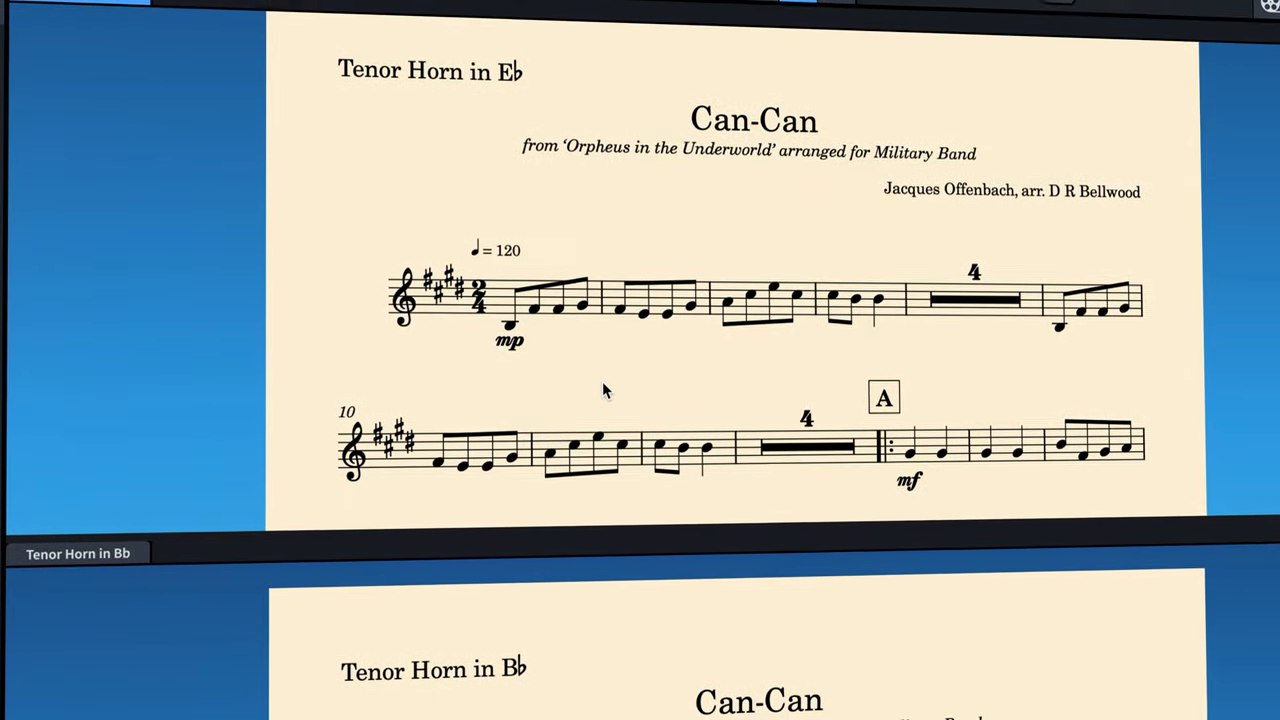
pyautogui.scroll(-3)
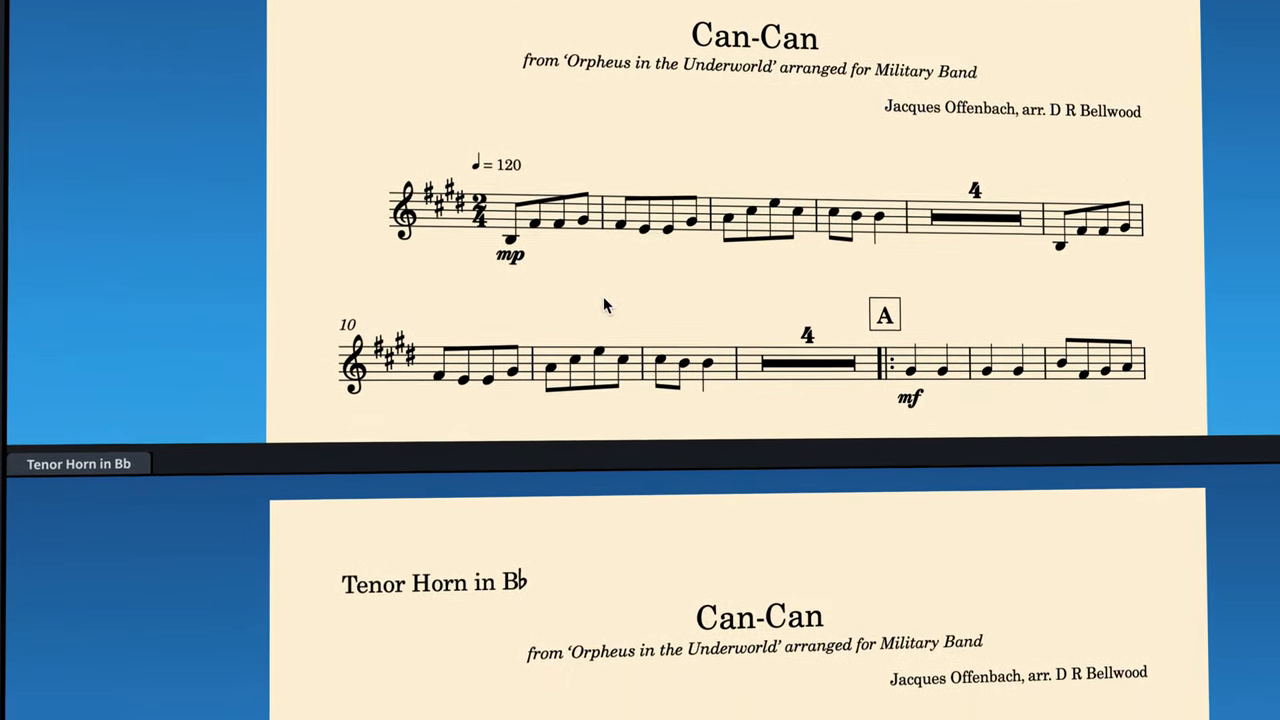